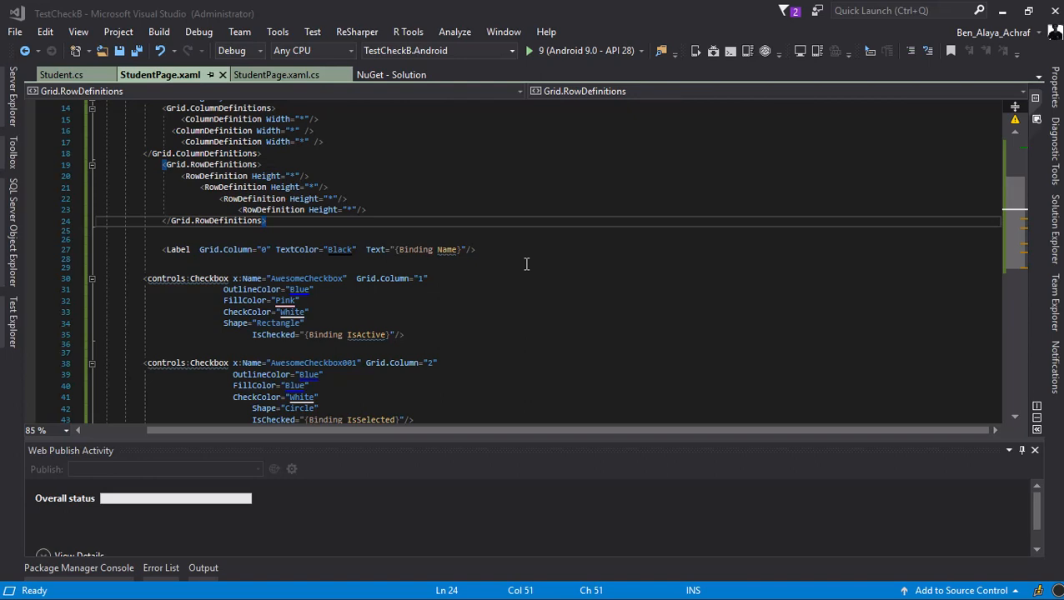
pyautogui.moveTo(531, 248)
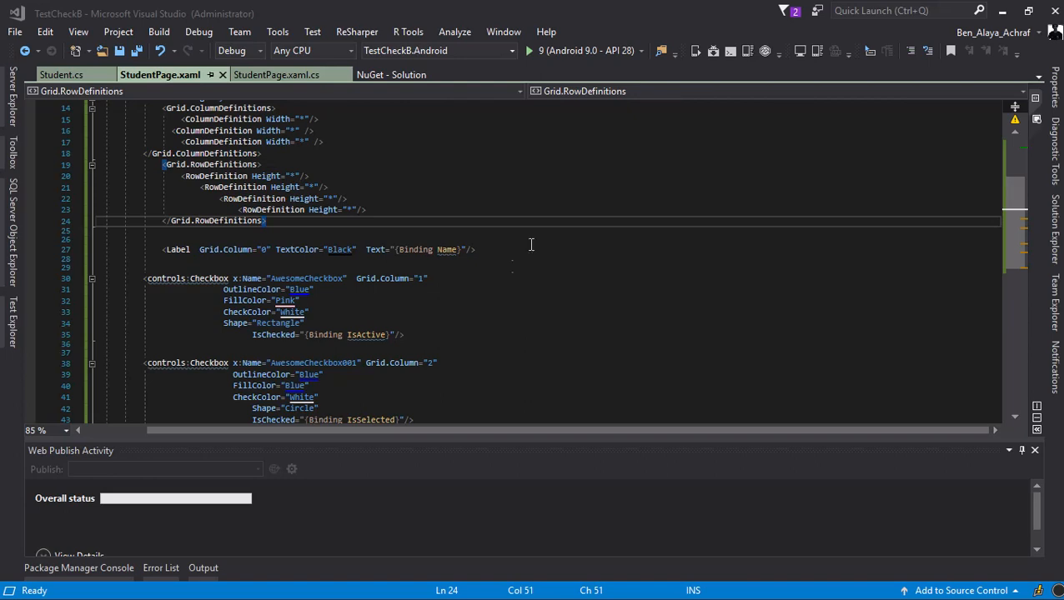
# Review the IntelliAbb.Xamarin.Controls NuGet page and version history, noting 1.0.115-pre as latest prerelease.
pyautogui.click(10, 588)
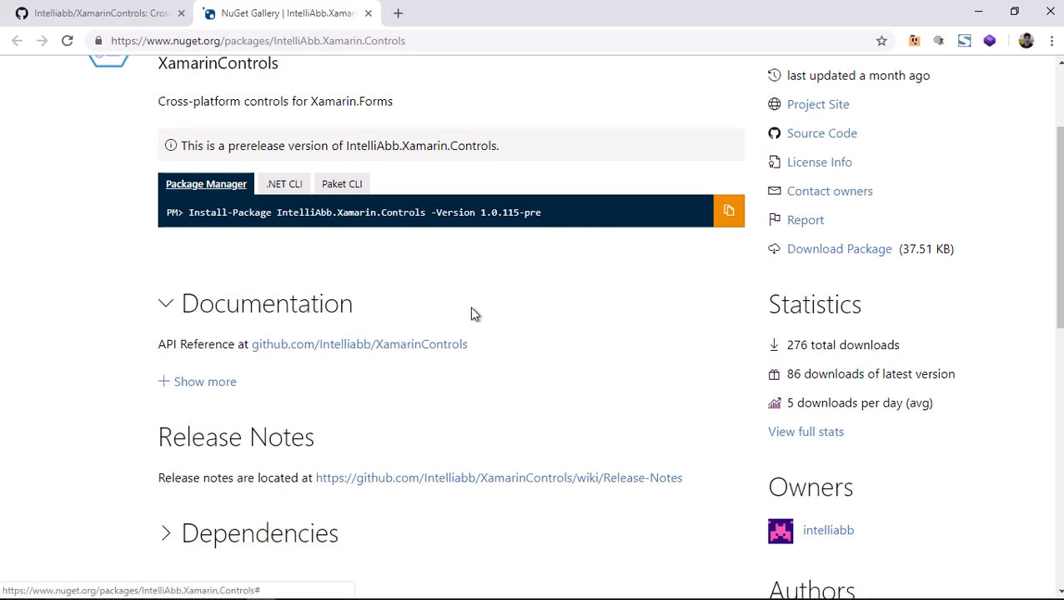
pyautogui.scroll(3)
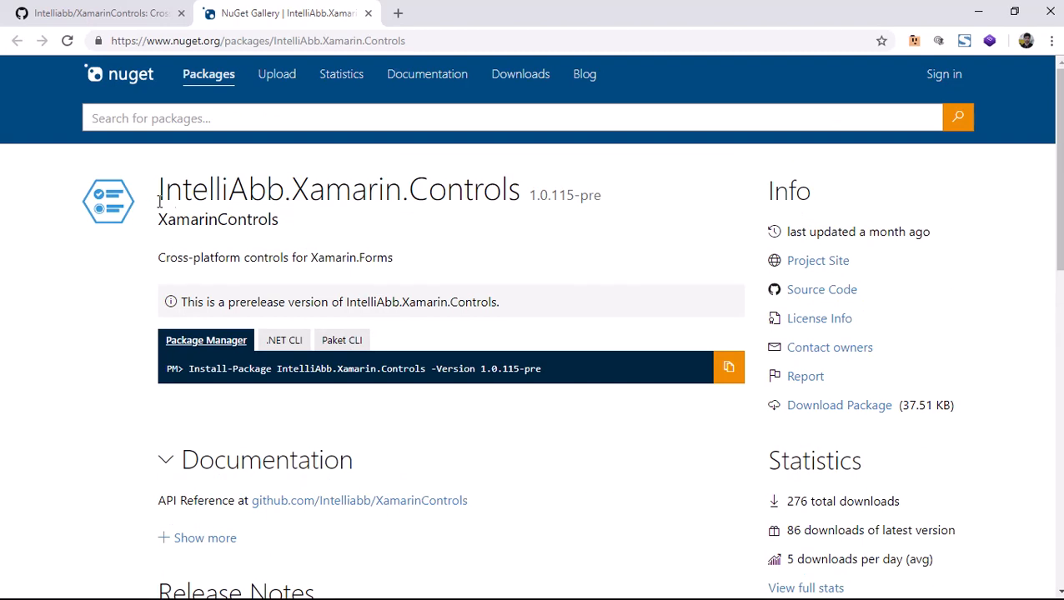
pyautogui.scroll(-3)
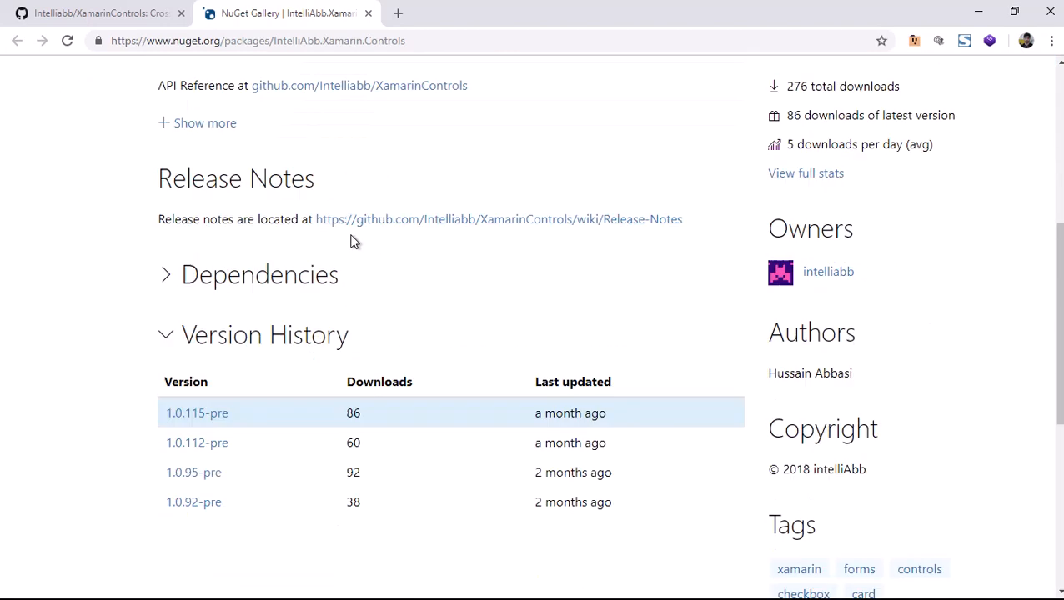
pyautogui.scroll(3)
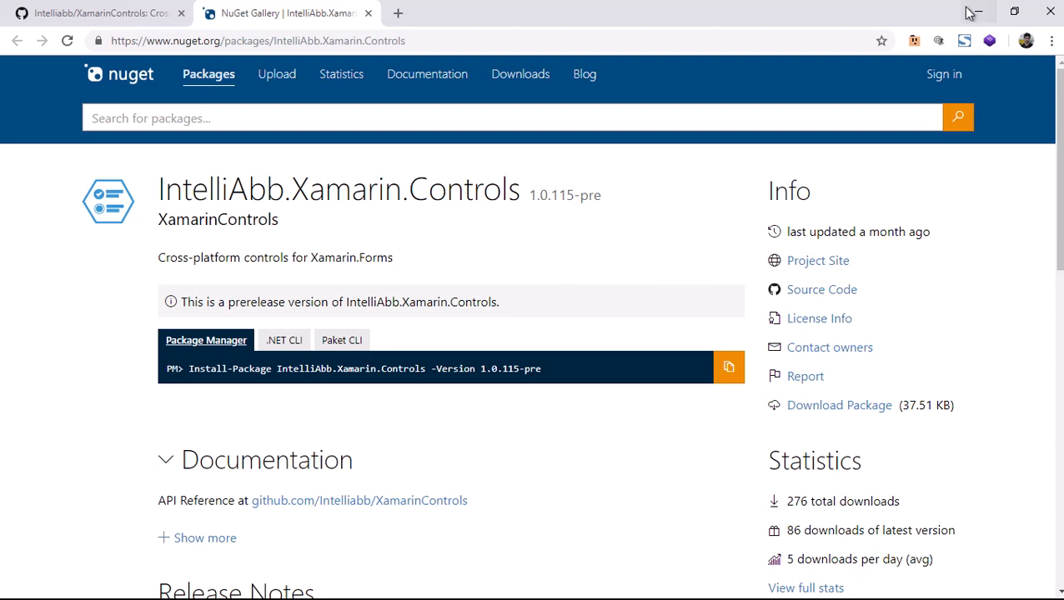
# Toggle the Xamarin row's rectangle checkbox twice and the Tunisian Student row's circle checkbox.
pyautogui.click(12, 588)
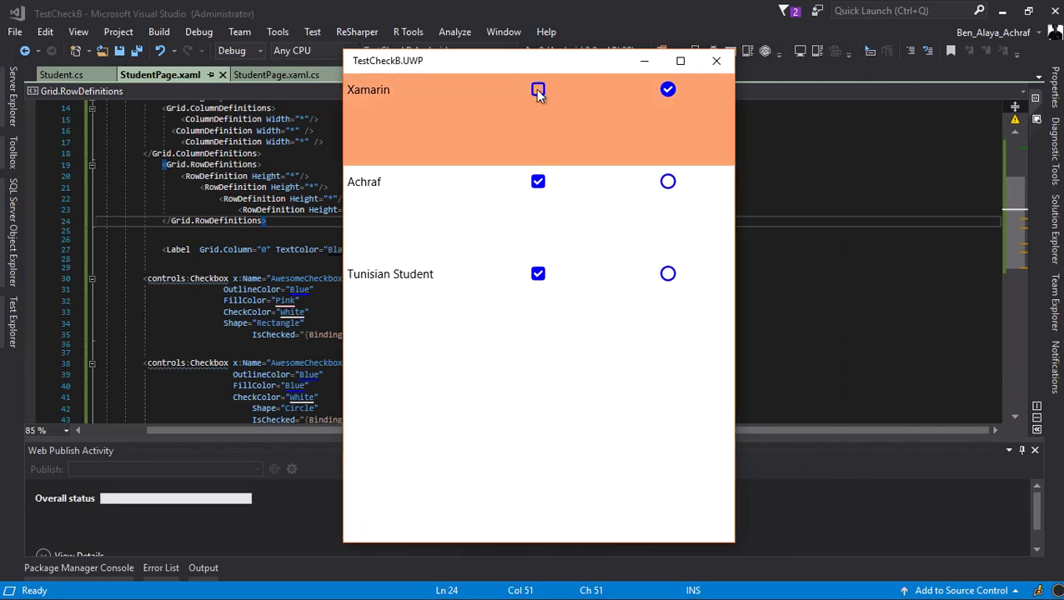
pyautogui.click(538, 90)
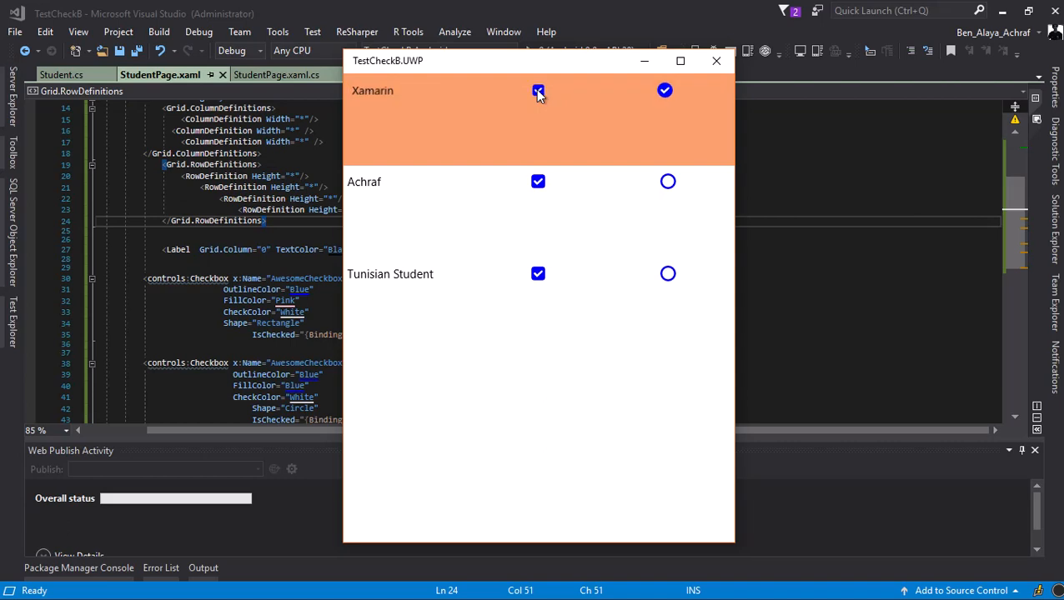
pyautogui.click(539, 91)
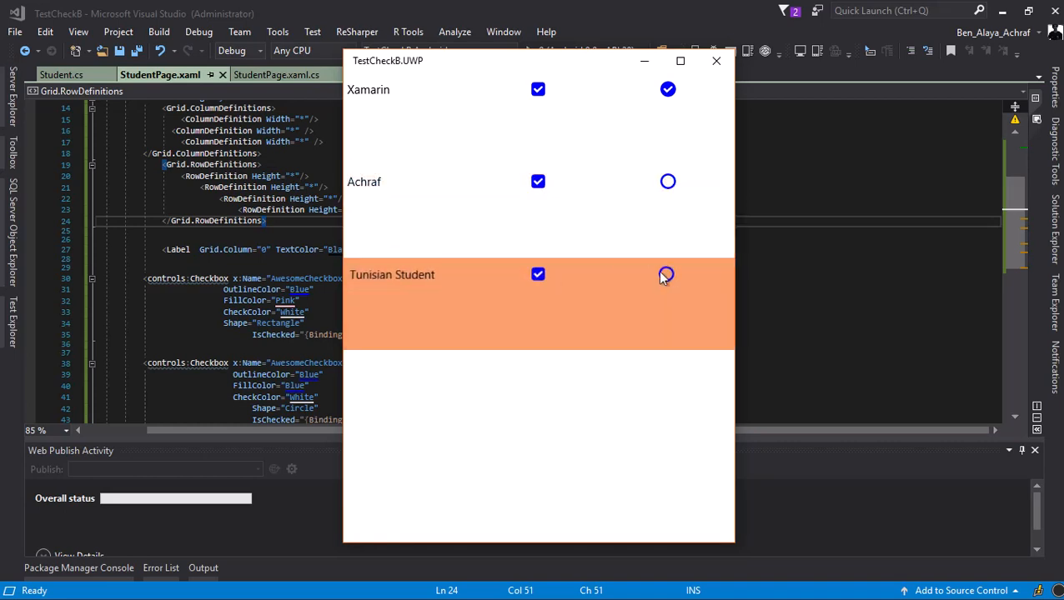
pyautogui.click(715, 60)
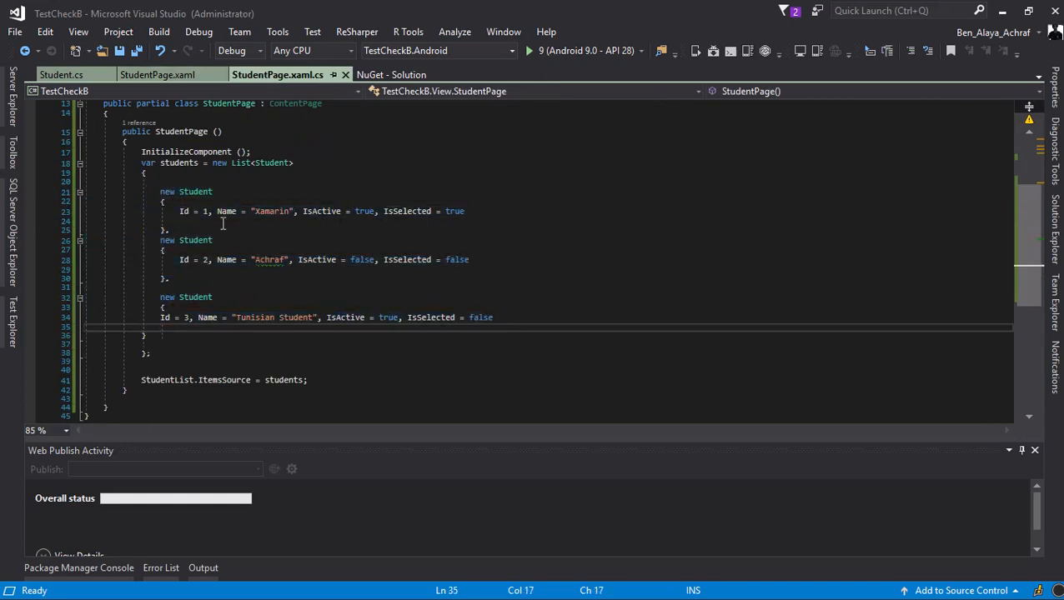
pyautogui.moveTo(154, 126)
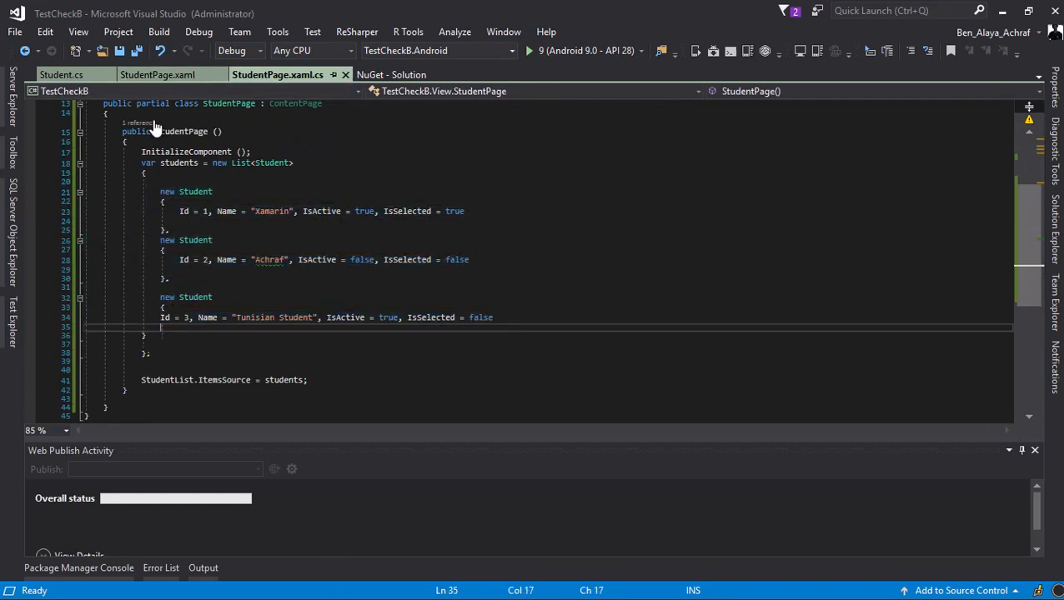
# View the StudentPage.xaml checkbox markup, then the solution's NuGet package manager.
pyautogui.click(157, 74)
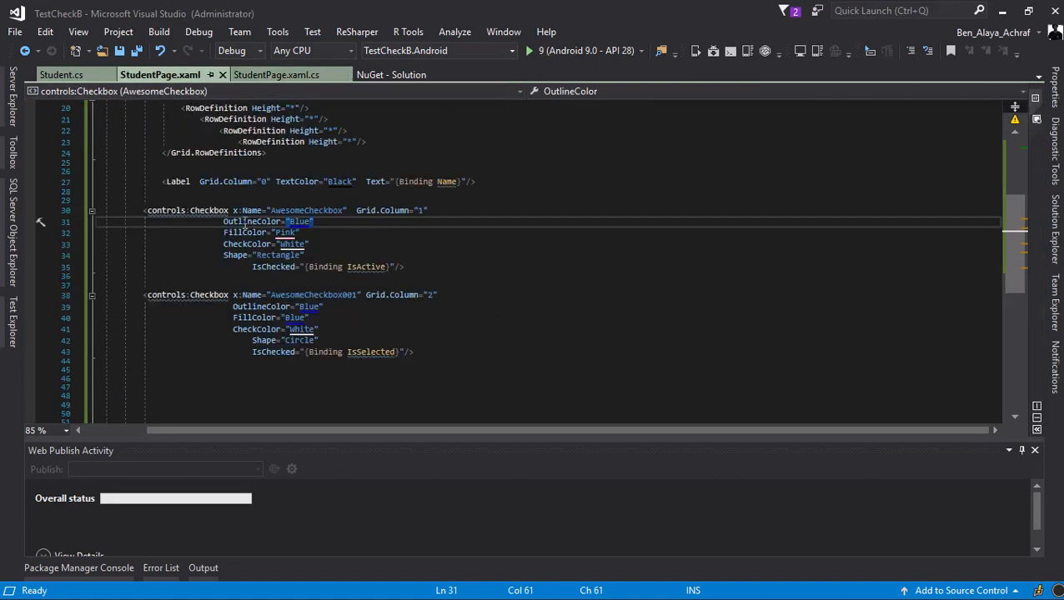
pyautogui.click(391, 74)
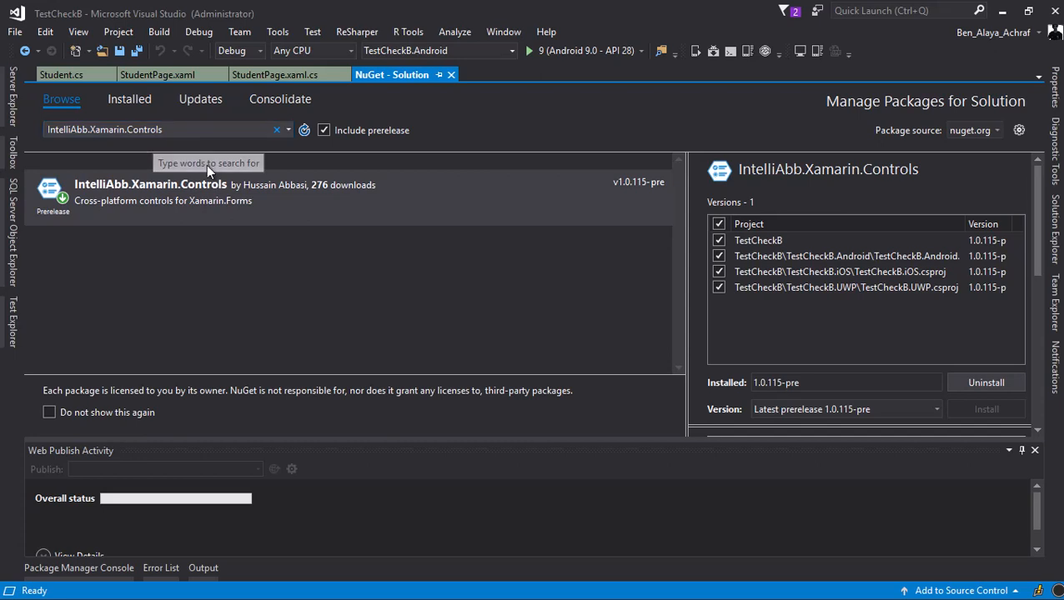
# Include prerelease packages to check IntelliAbb.Xamarin.Controls, then go back to StudentPage.xaml.cs.
pyautogui.click(323, 130)
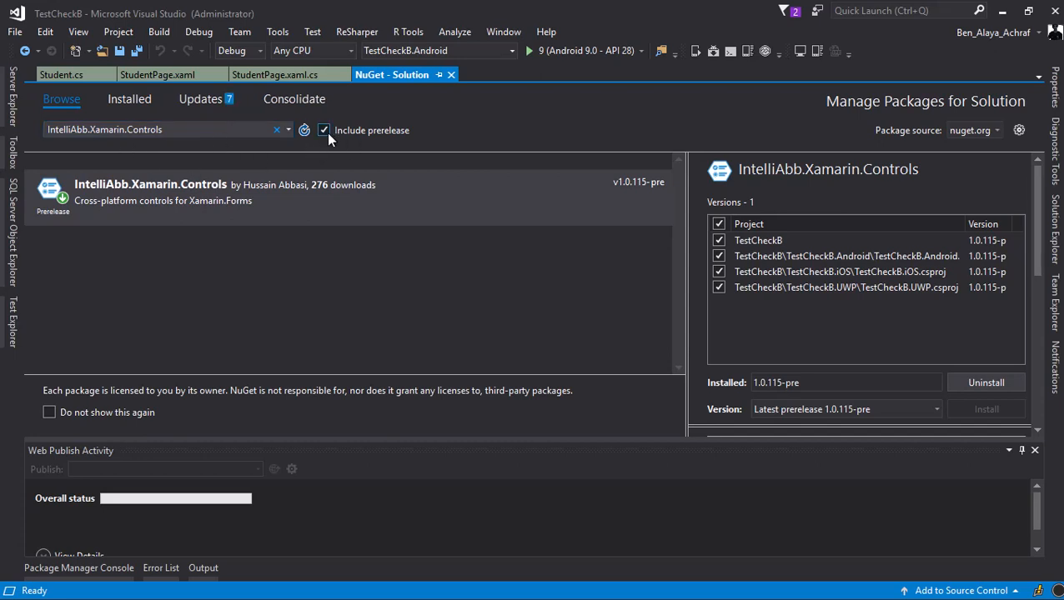
pyautogui.moveTo(398, 145)
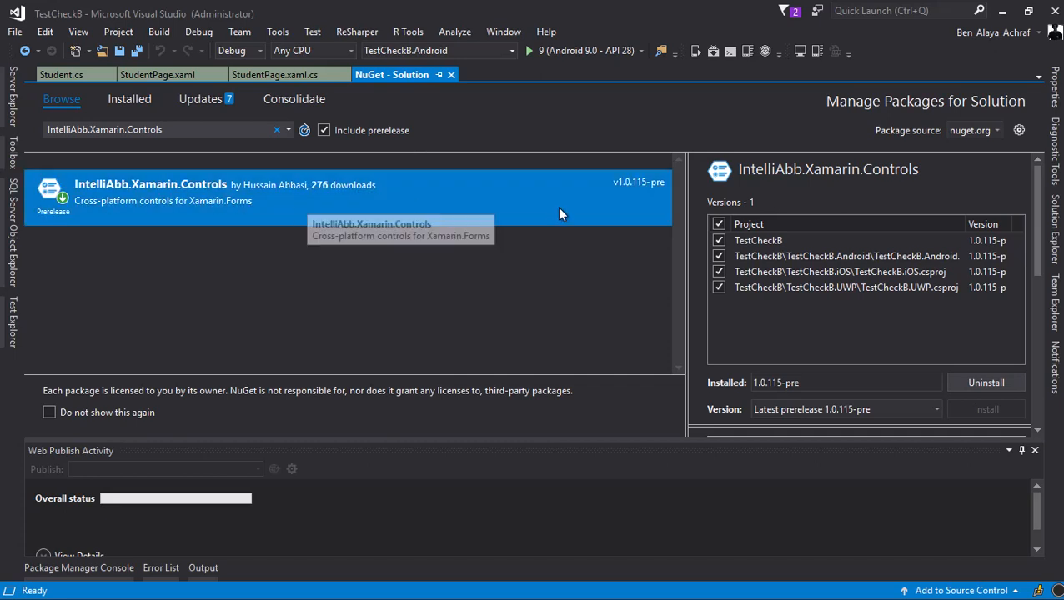
pyautogui.moveTo(815, 364)
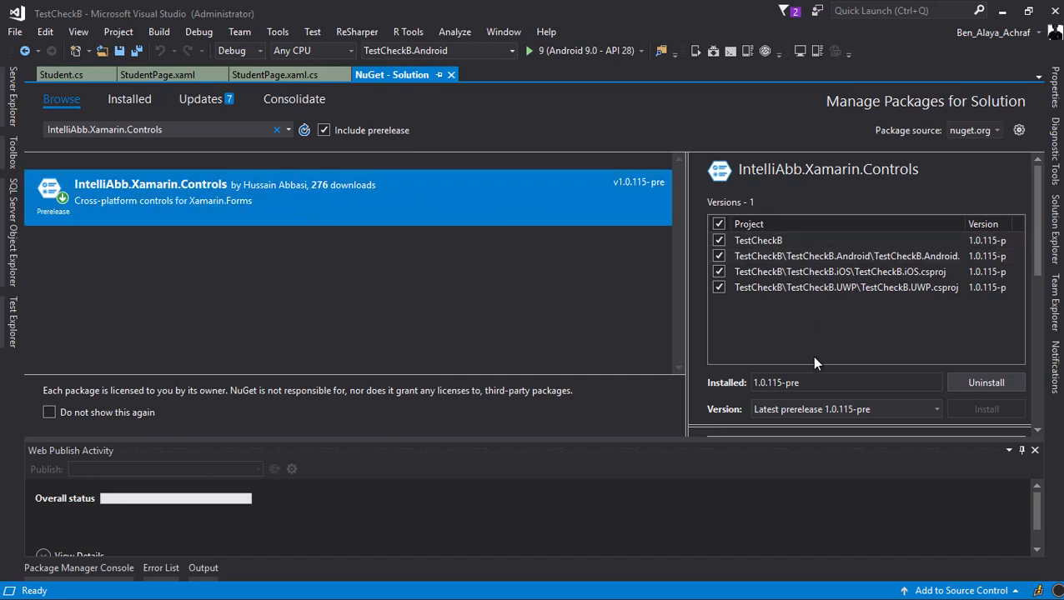
pyautogui.click(278, 75)
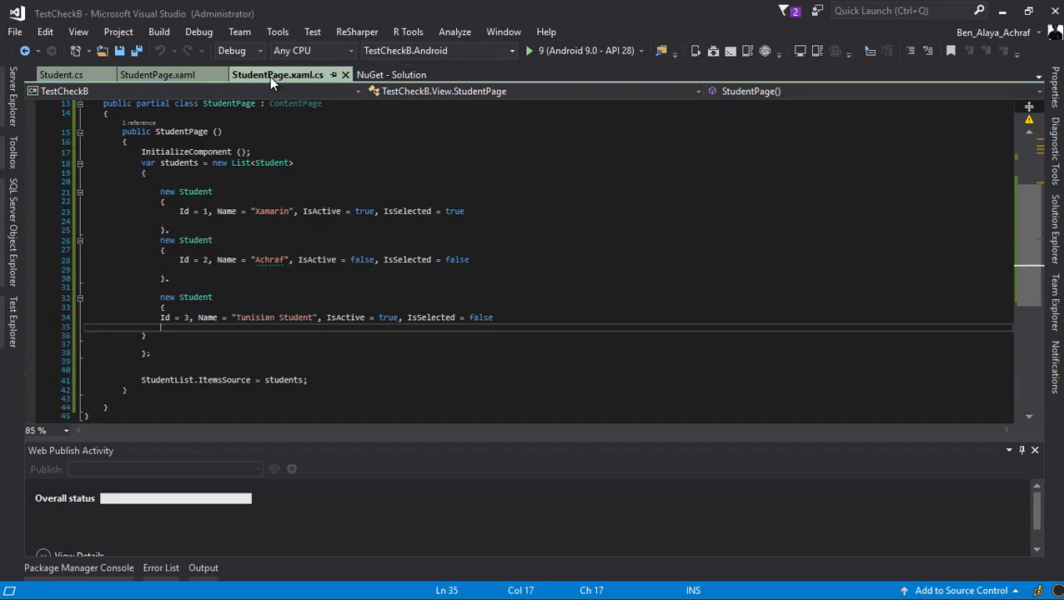
pyautogui.click(157, 75)
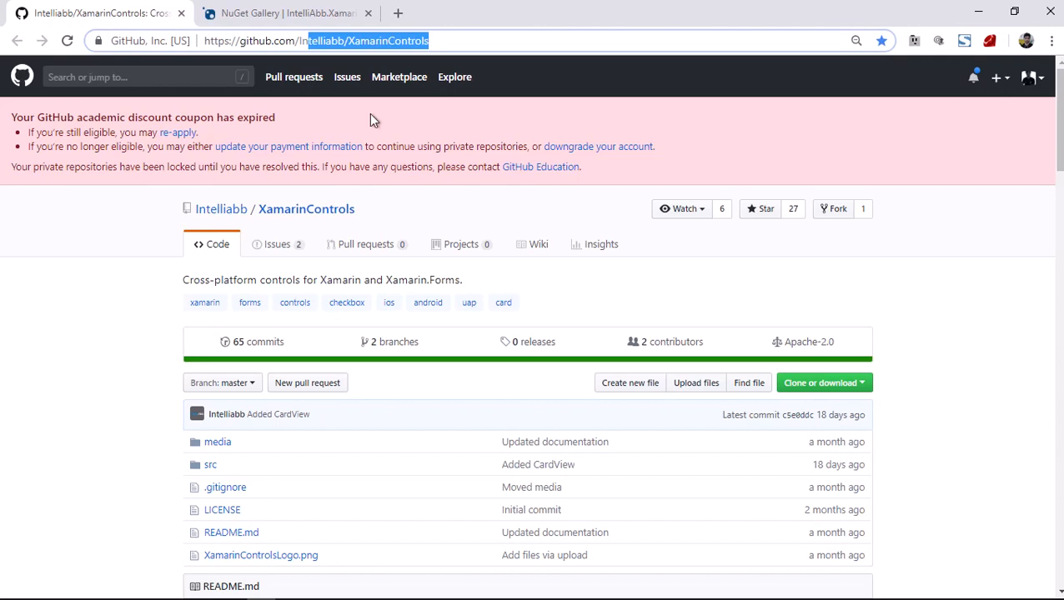
# Scroll the README to the XAML section and highlight the Unified Design checkbox sample.
pyautogui.scroll(-3)
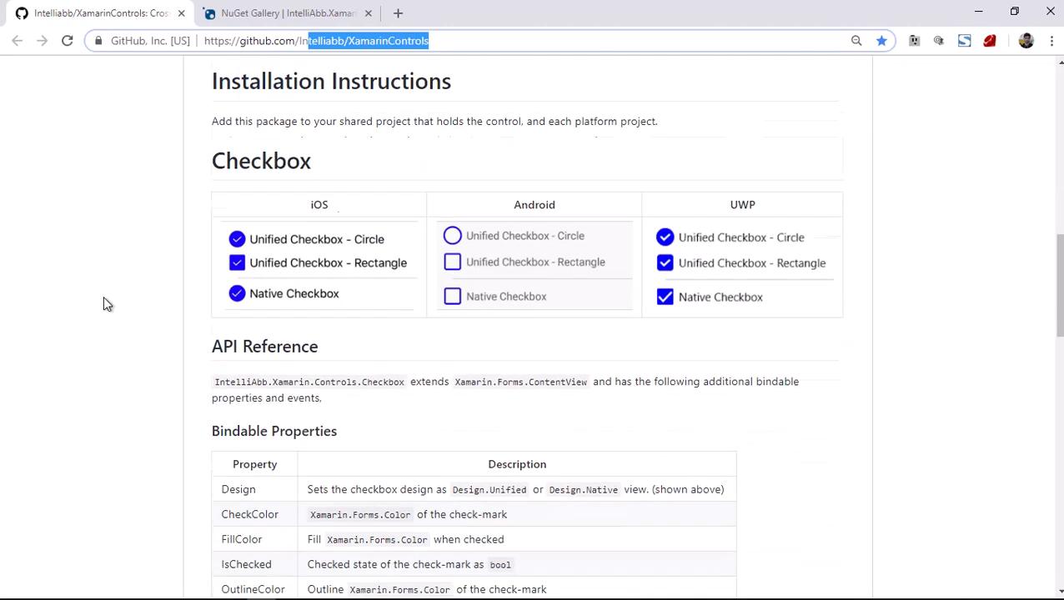
pyautogui.scroll(-3)
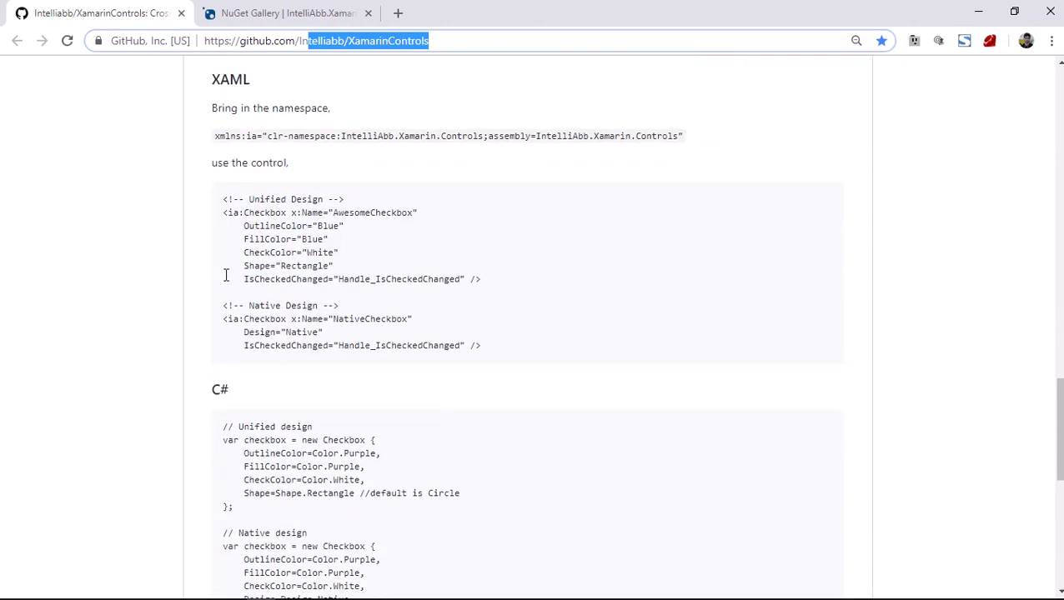
pyautogui.moveTo(224, 305); pyautogui.dragTo(481, 345)
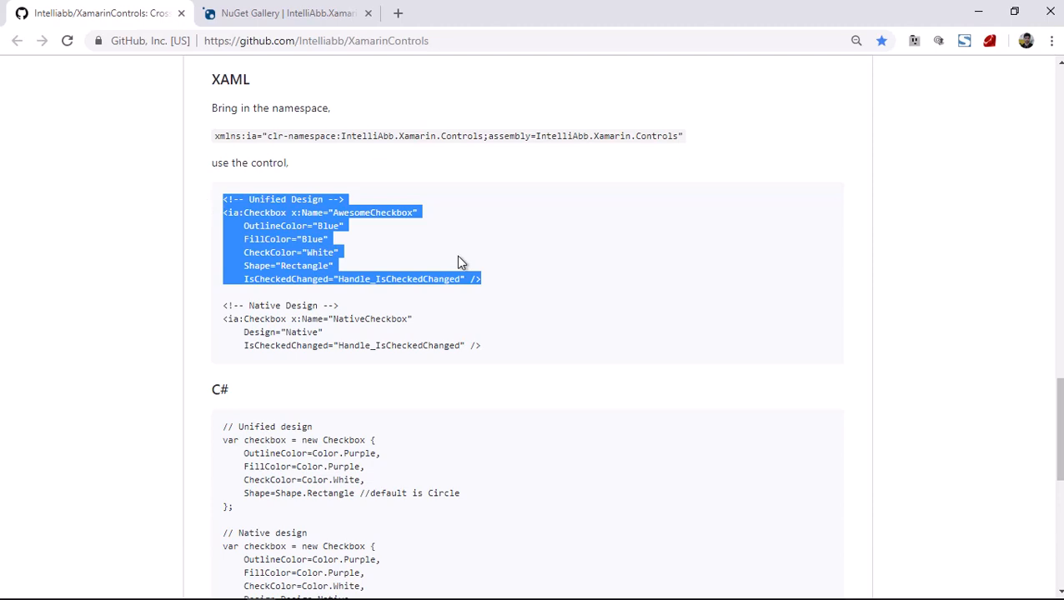
pyautogui.click(169, 297)
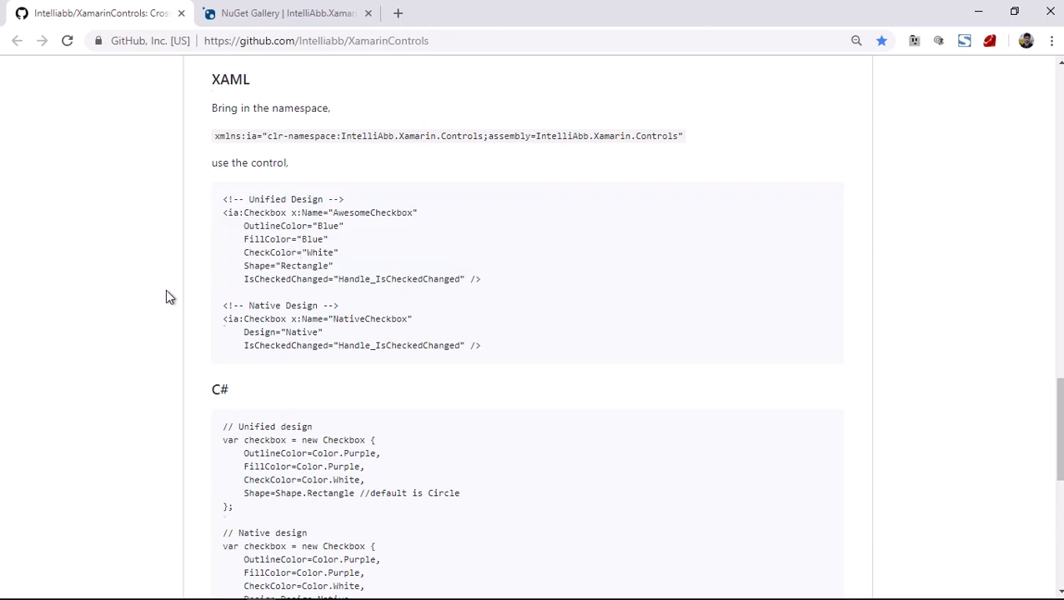
# Highlight the Property heading and the FillColor and OutlineColor rows in the API reference.
pyautogui.scroll(-3)
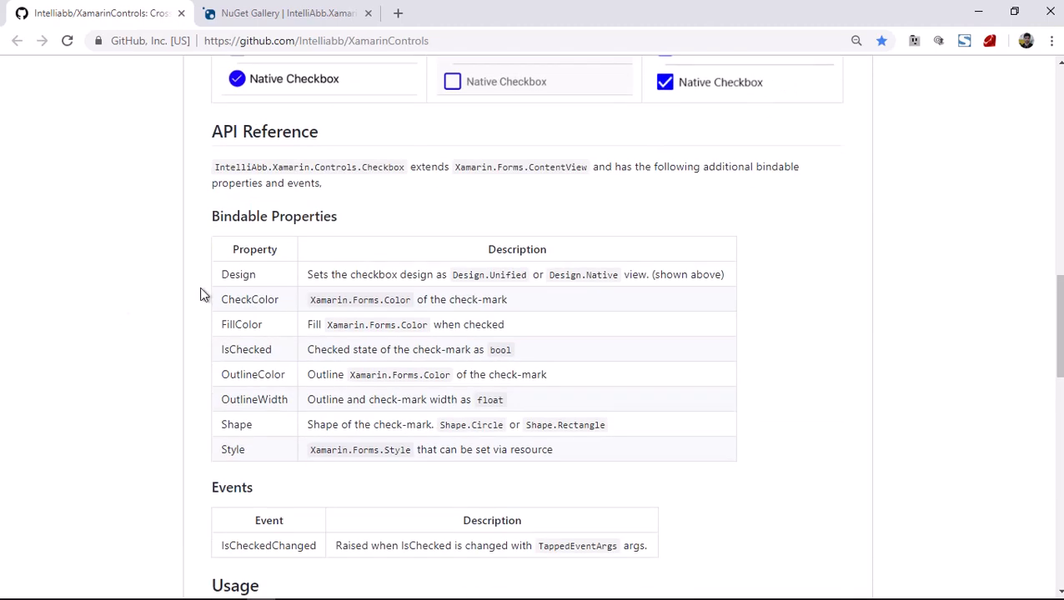
pyautogui.doubleClick(255, 248)
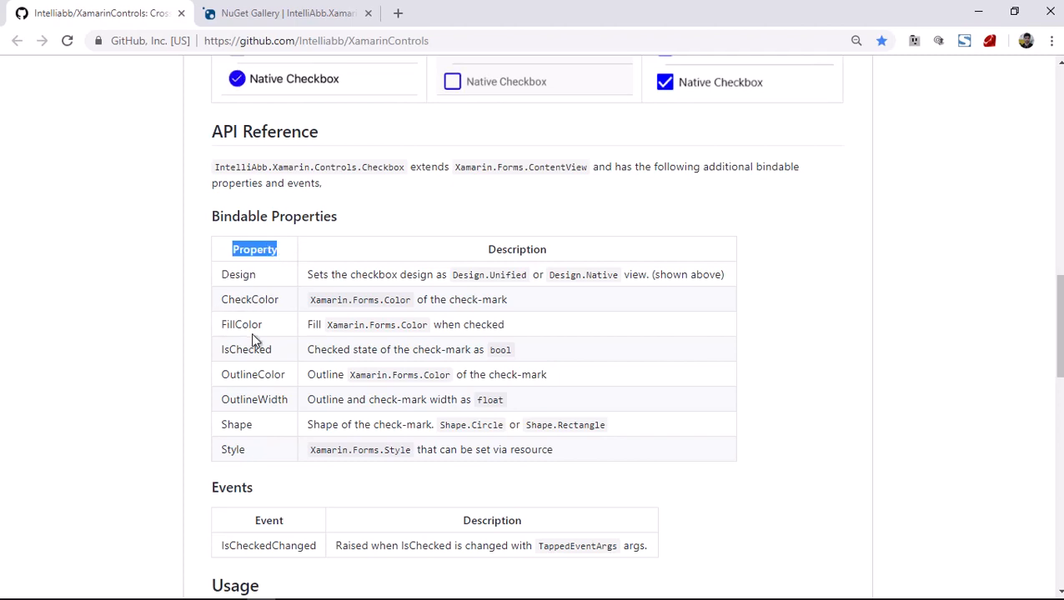
pyautogui.click(237, 78)
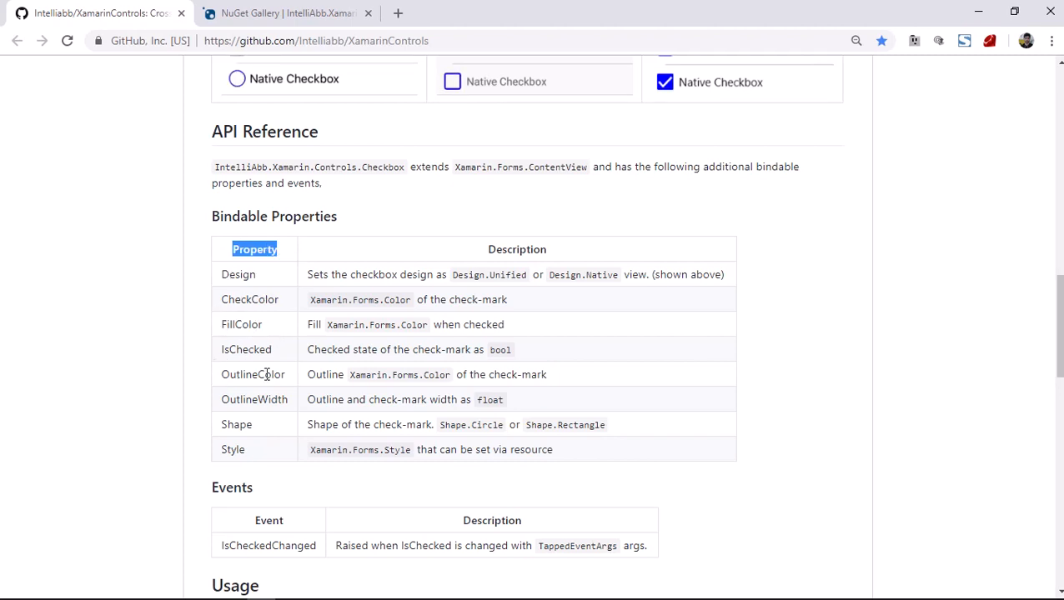
pyautogui.click(451, 81)
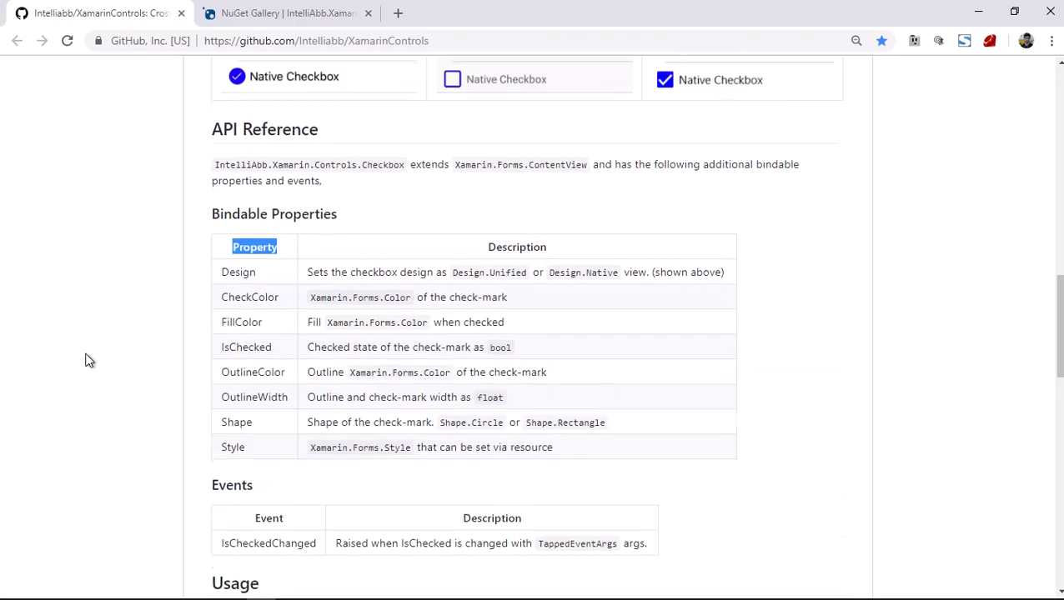
# Scroll back up to the XamarinControls repository's file listing.
pyautogui.scroll(3)
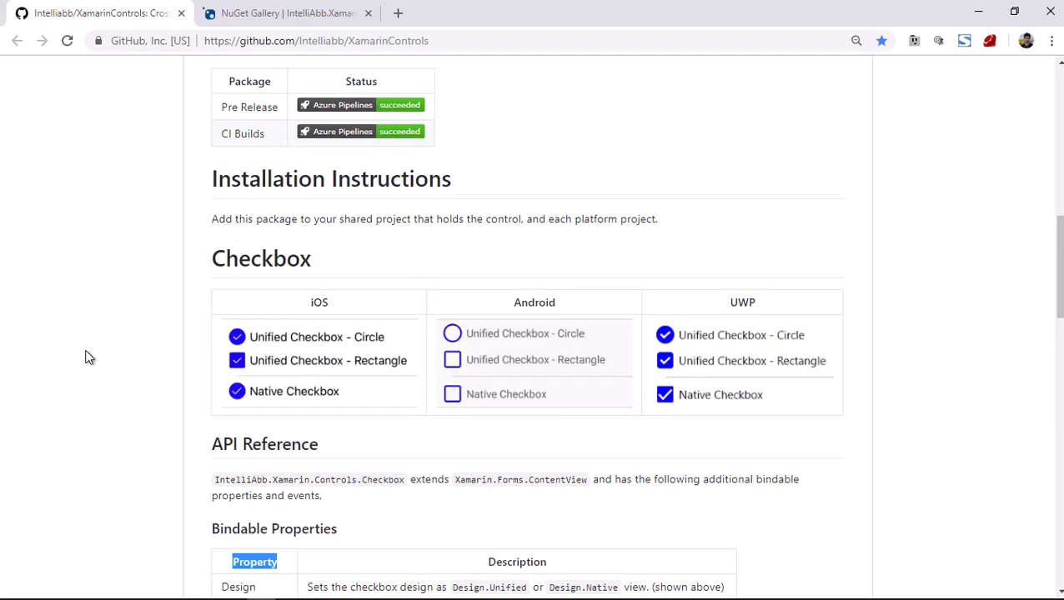
pyautogui.scroll(3)
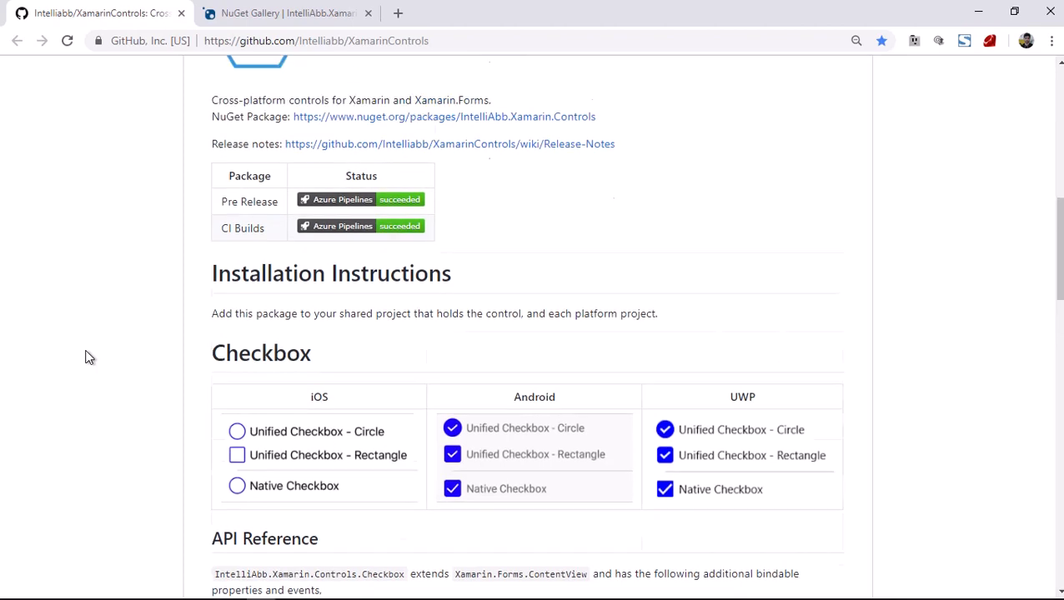
pyautogui.scroll(3)
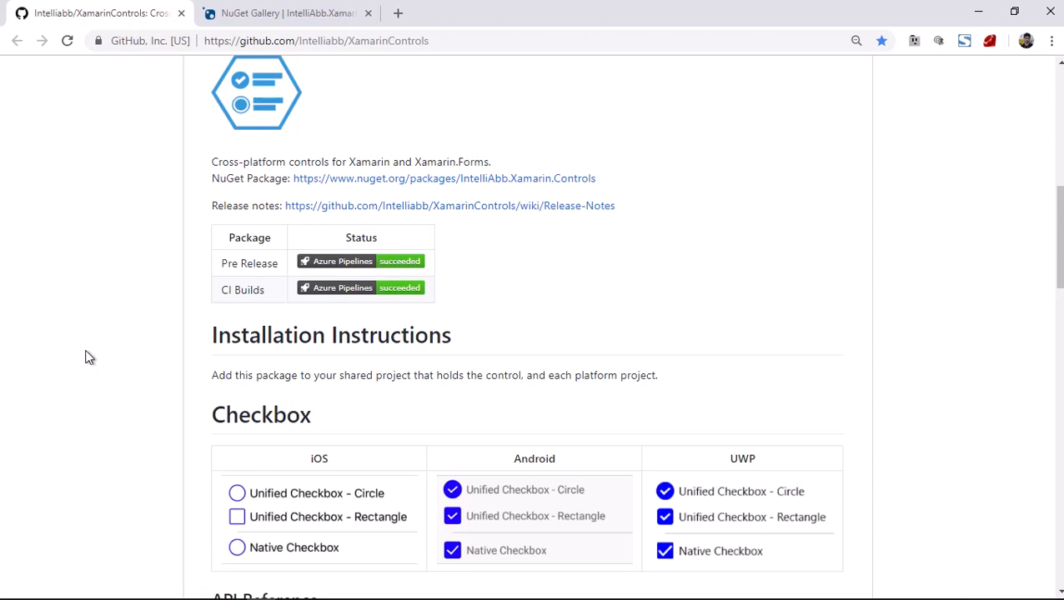
pyautogui.scroll(3)
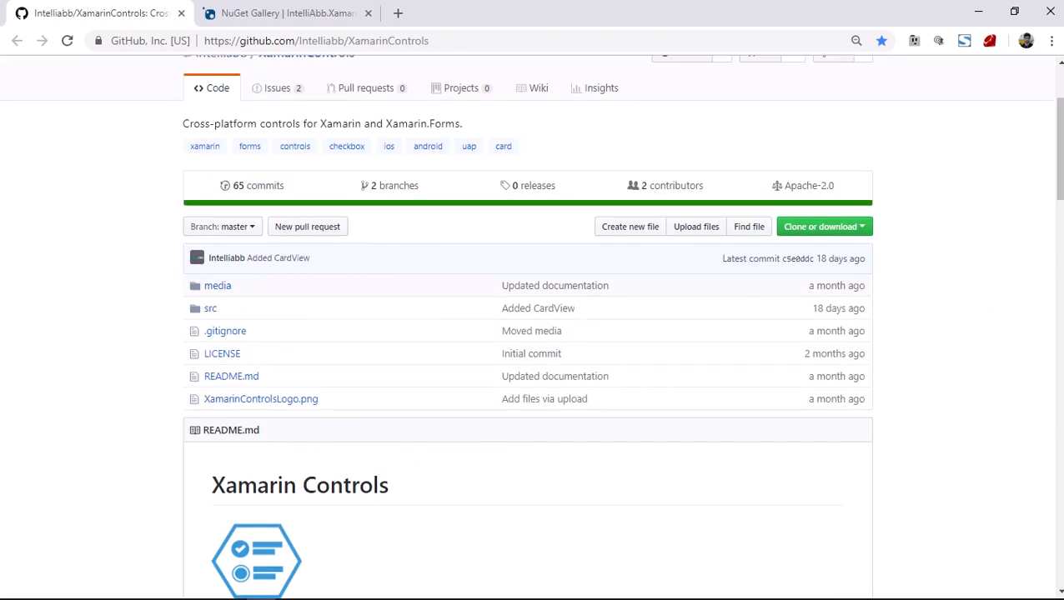